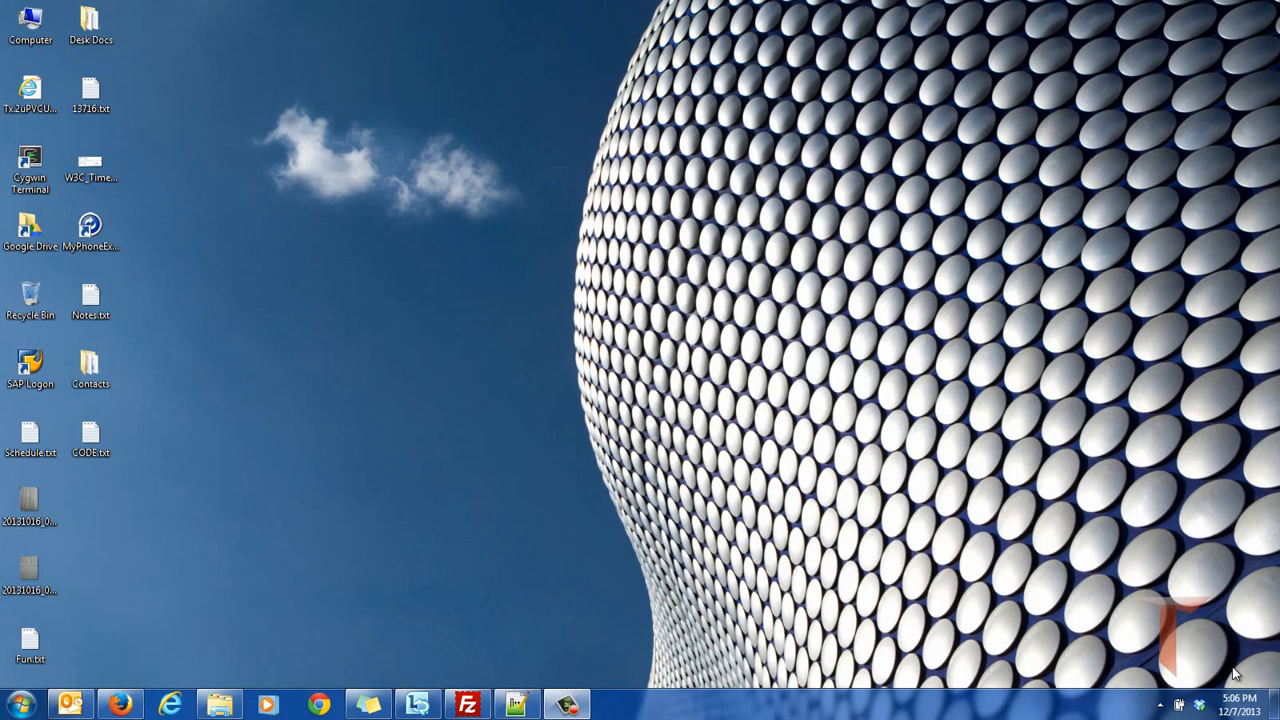
mouse_move(148, 656)
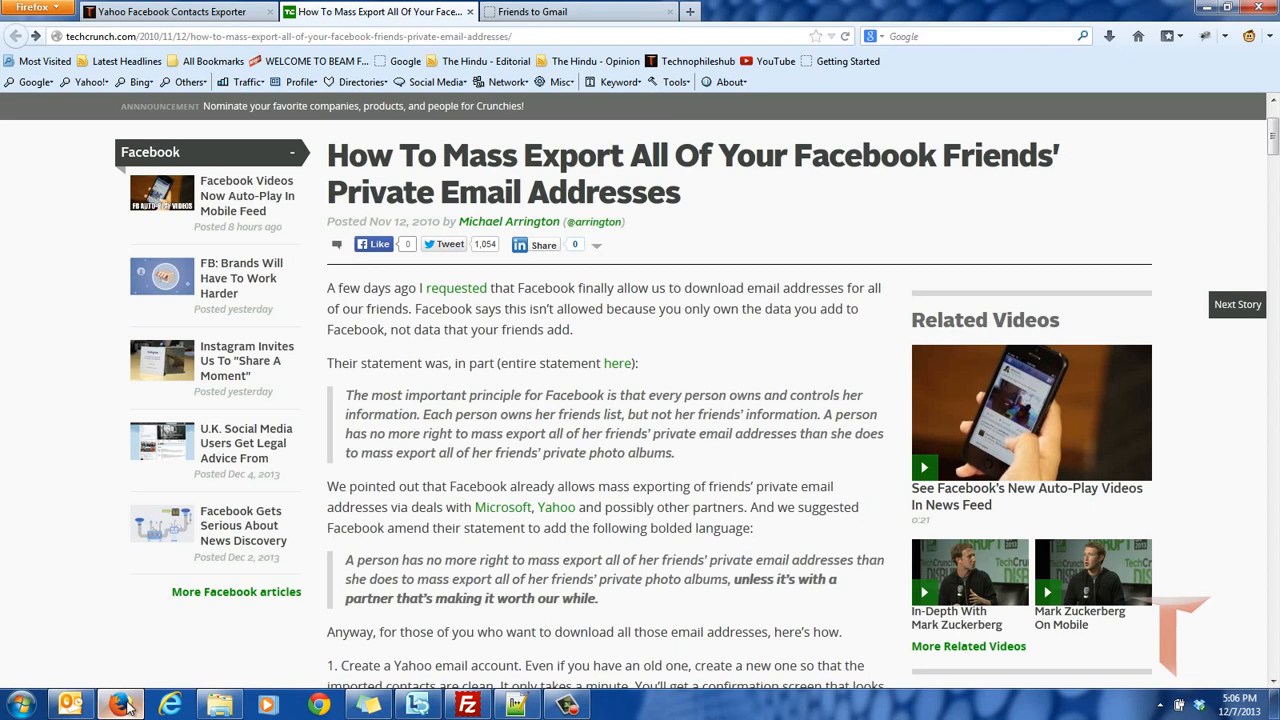
Read down through the article's Yahoo import and export steps.
scroll(down, 3)
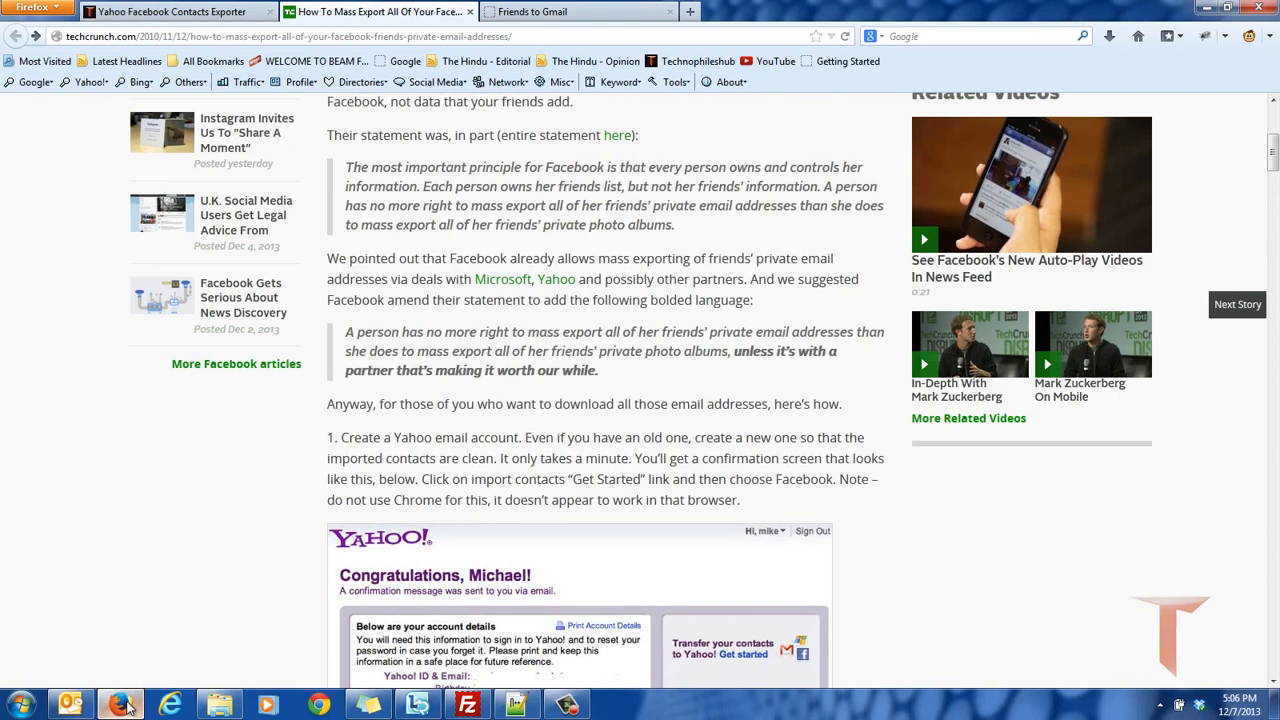
scroll(down, 3)
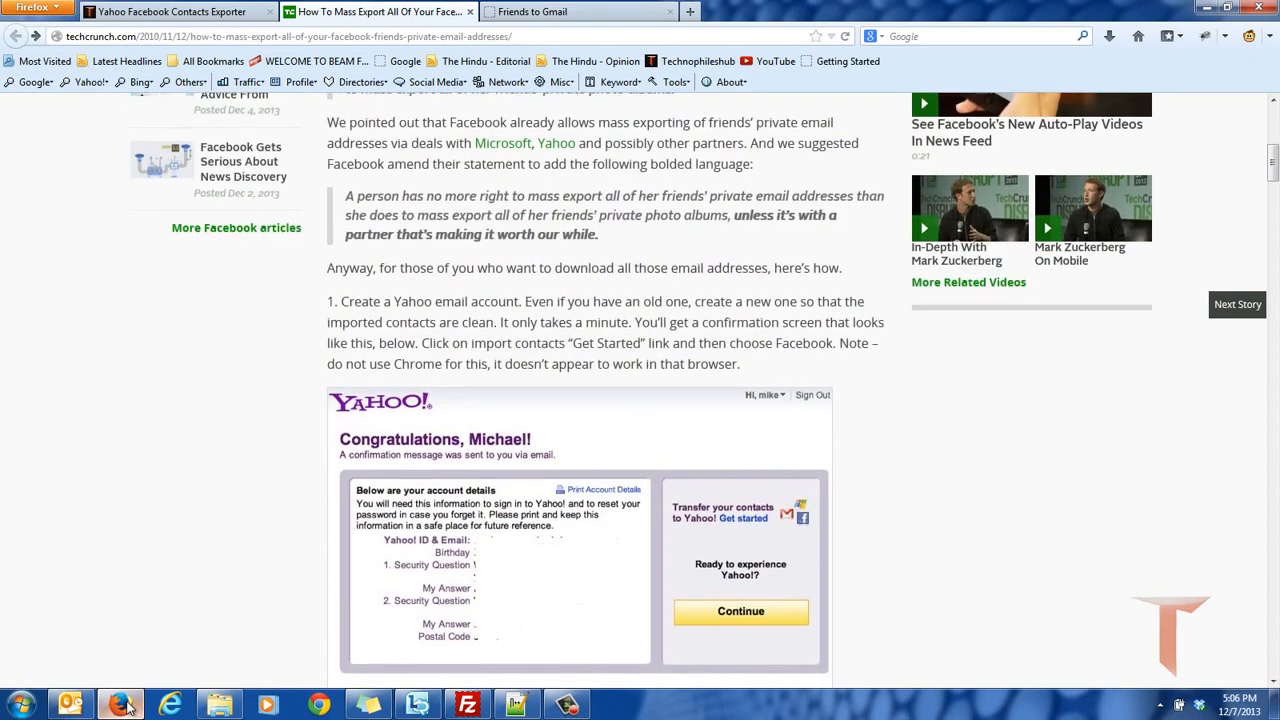
scroll(down, 3)
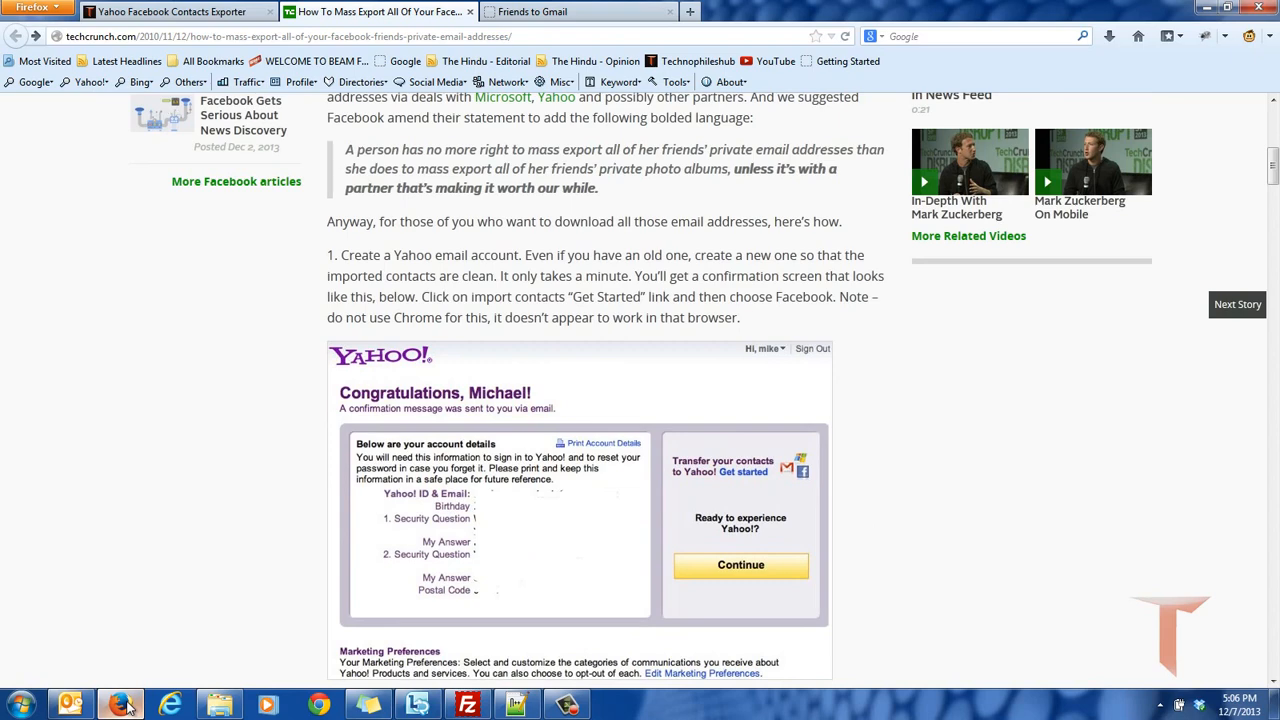
scroll(down, 3)
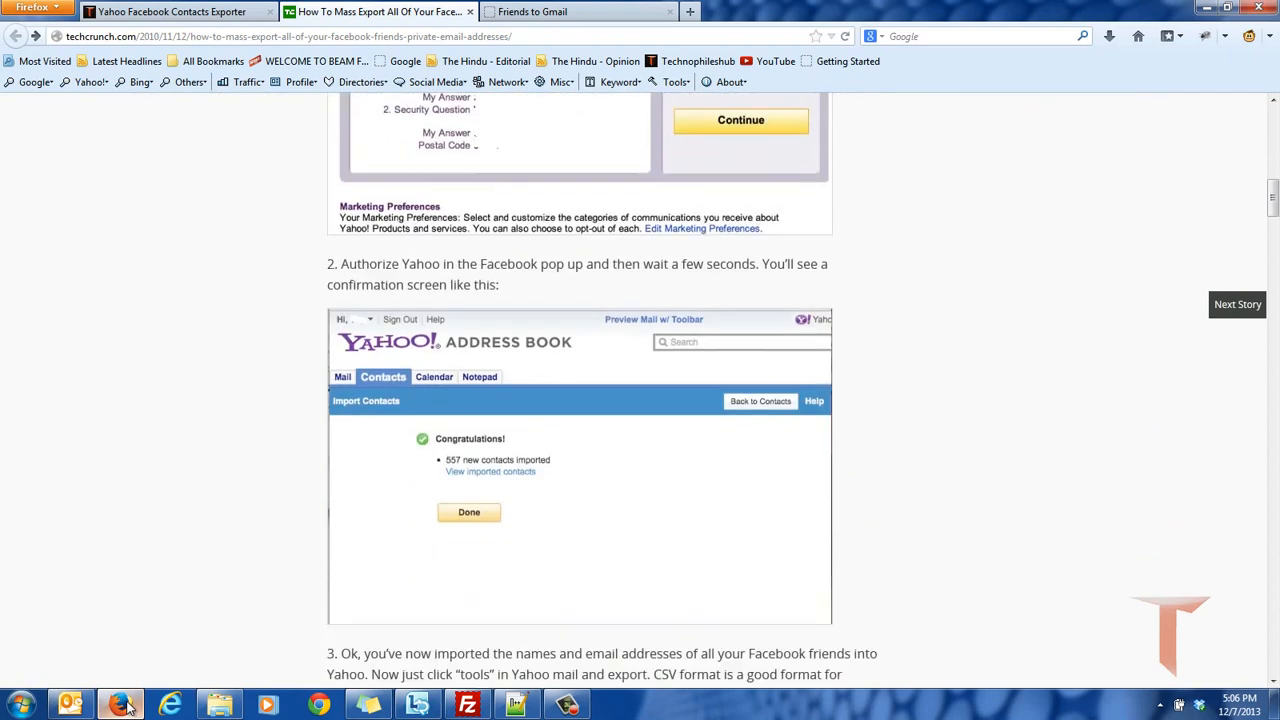
scroll(down, 3)
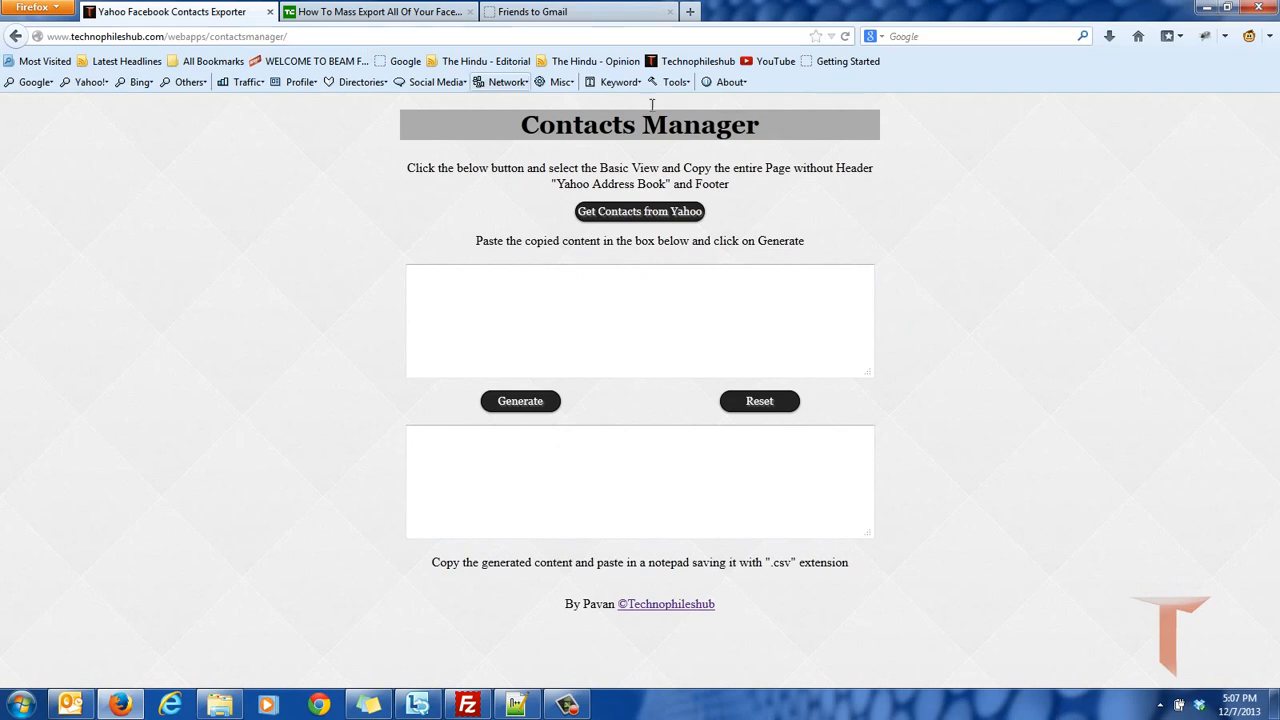
Get contacts from Yahoo and print the address book in Basic view.
click(640, 212)
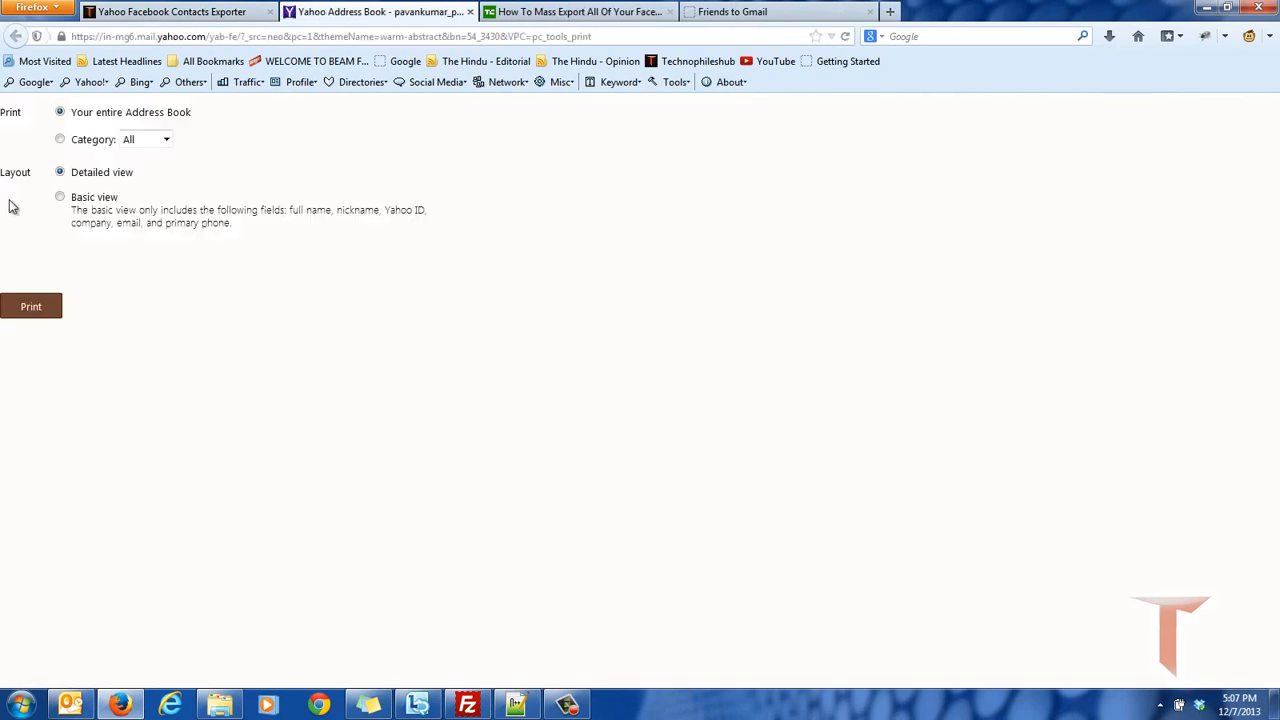
click(60, 198)
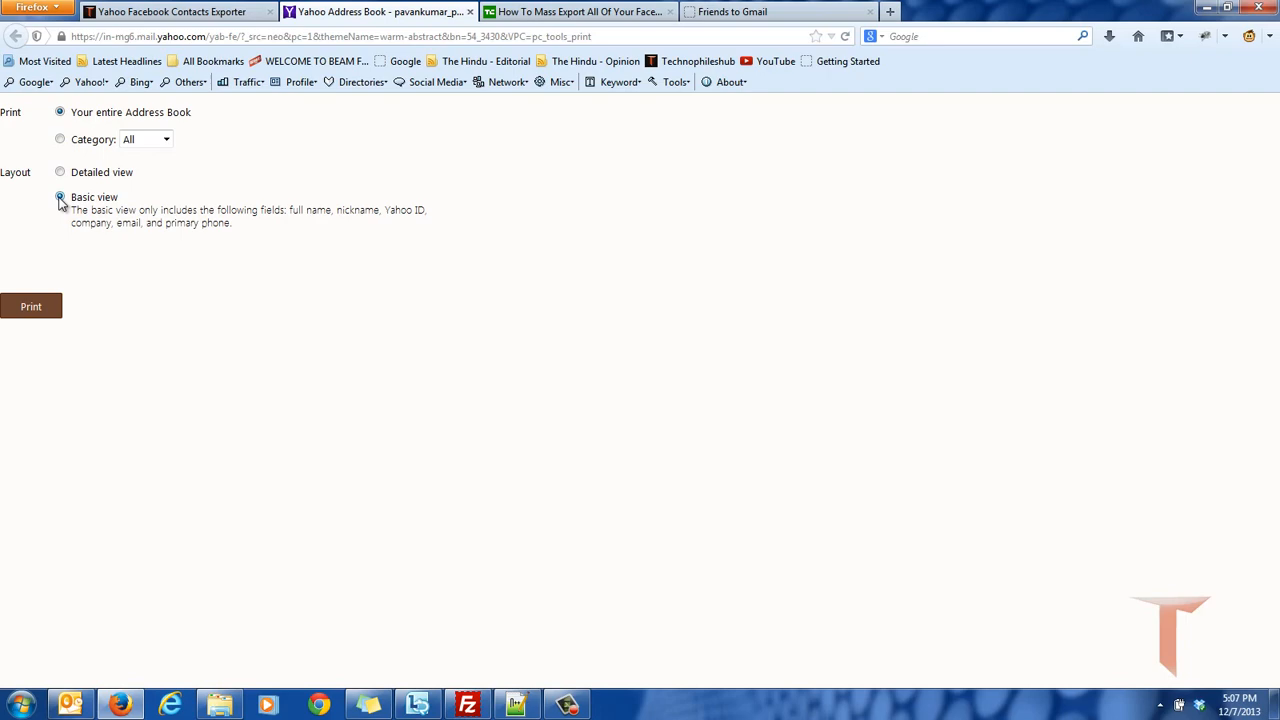
click(30, 304)
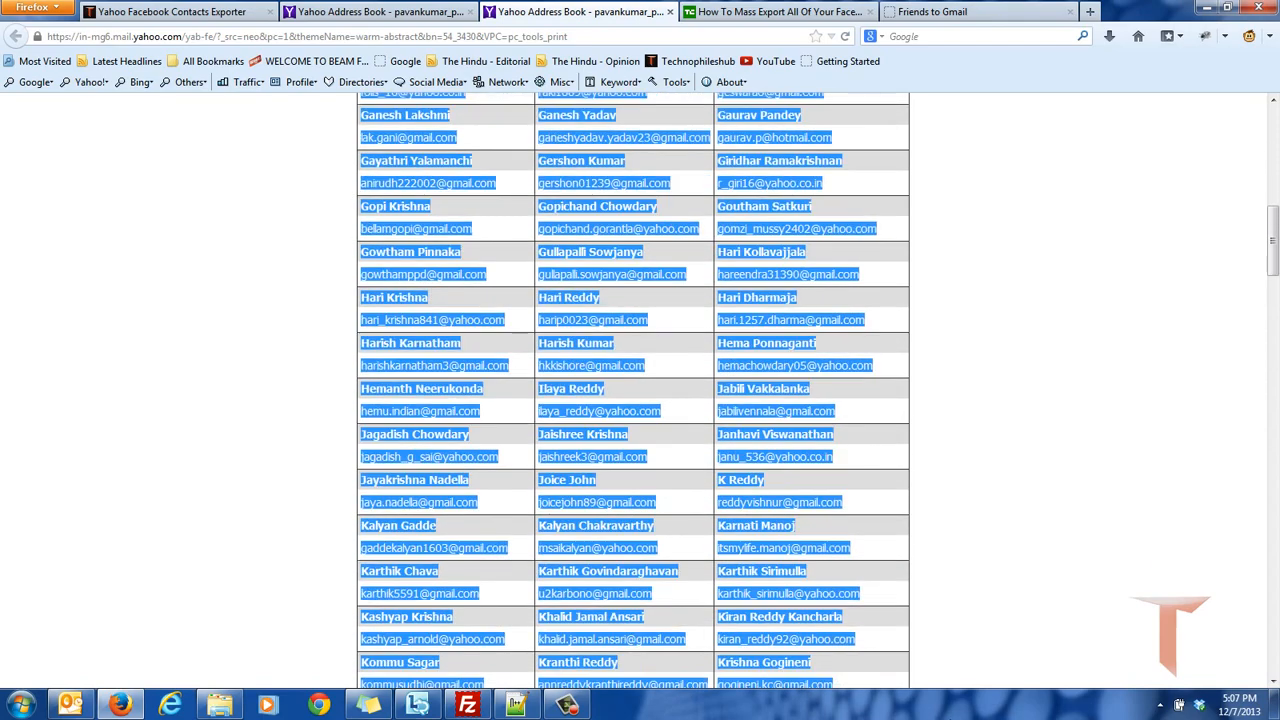
Select the full basic-view contact list and paste it into the Contacts Manager input box.
scroll(down, 3)
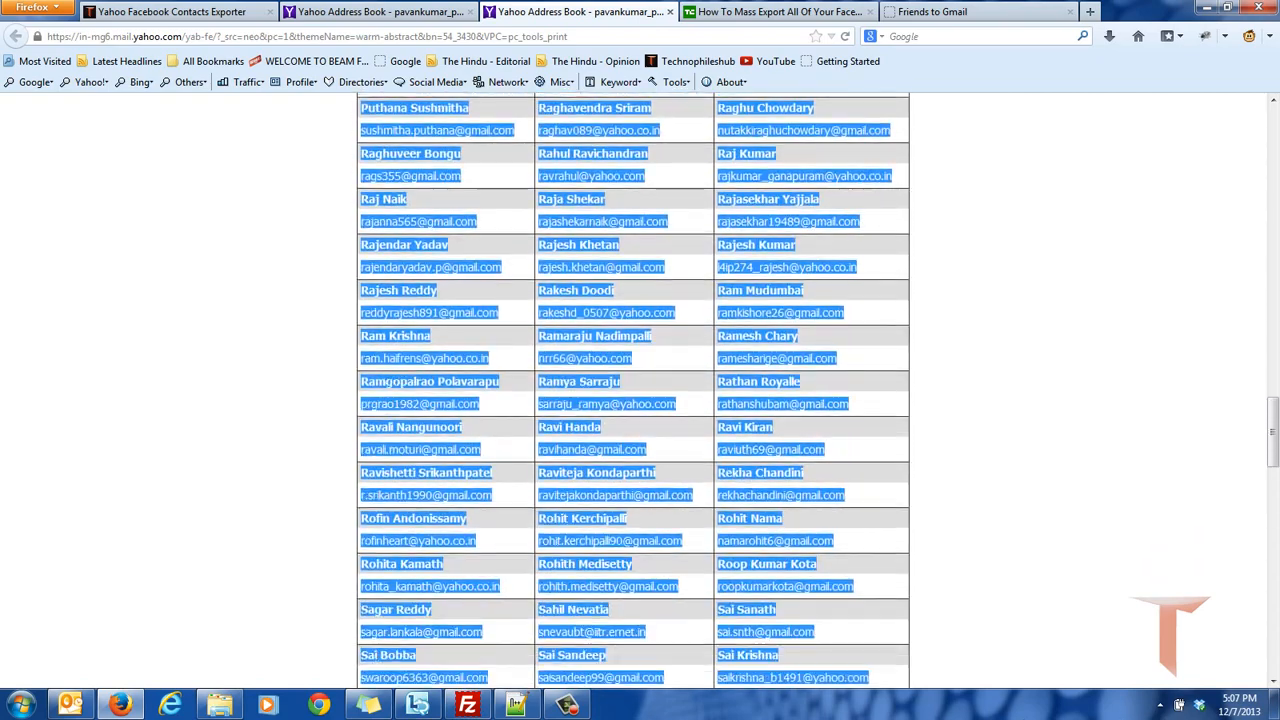
scroll(down, 3)
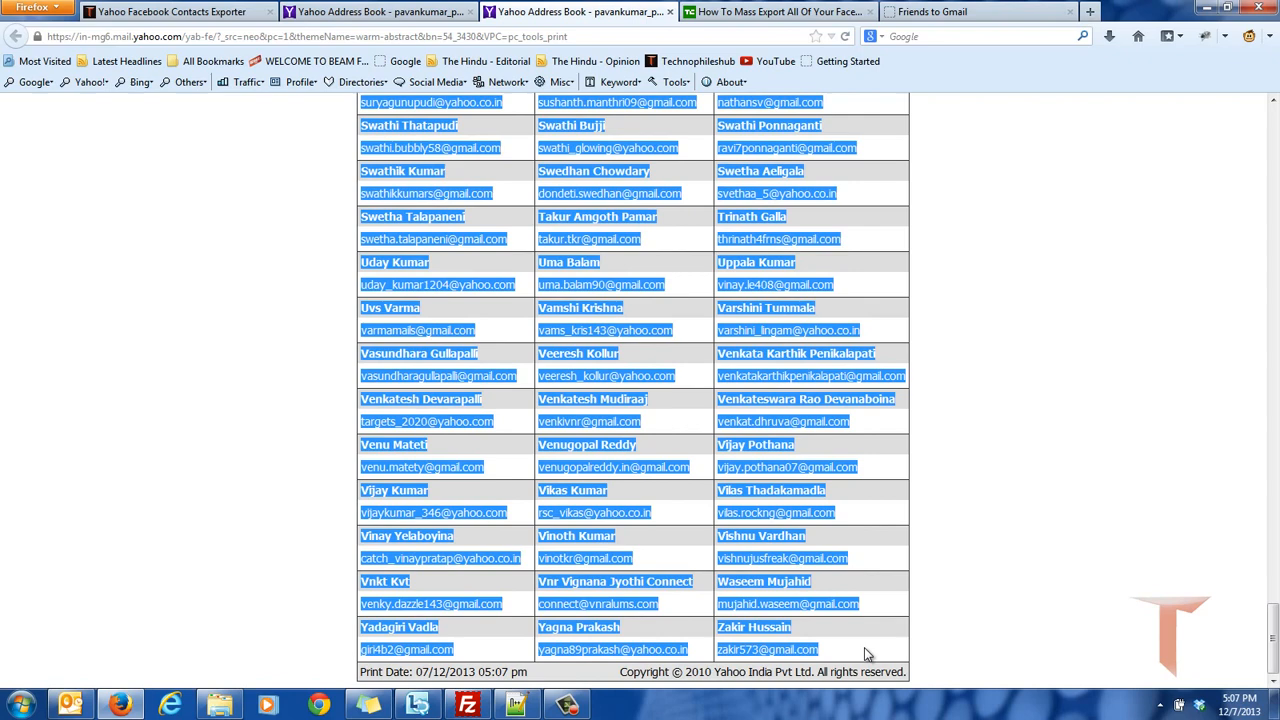
click(170, 12)
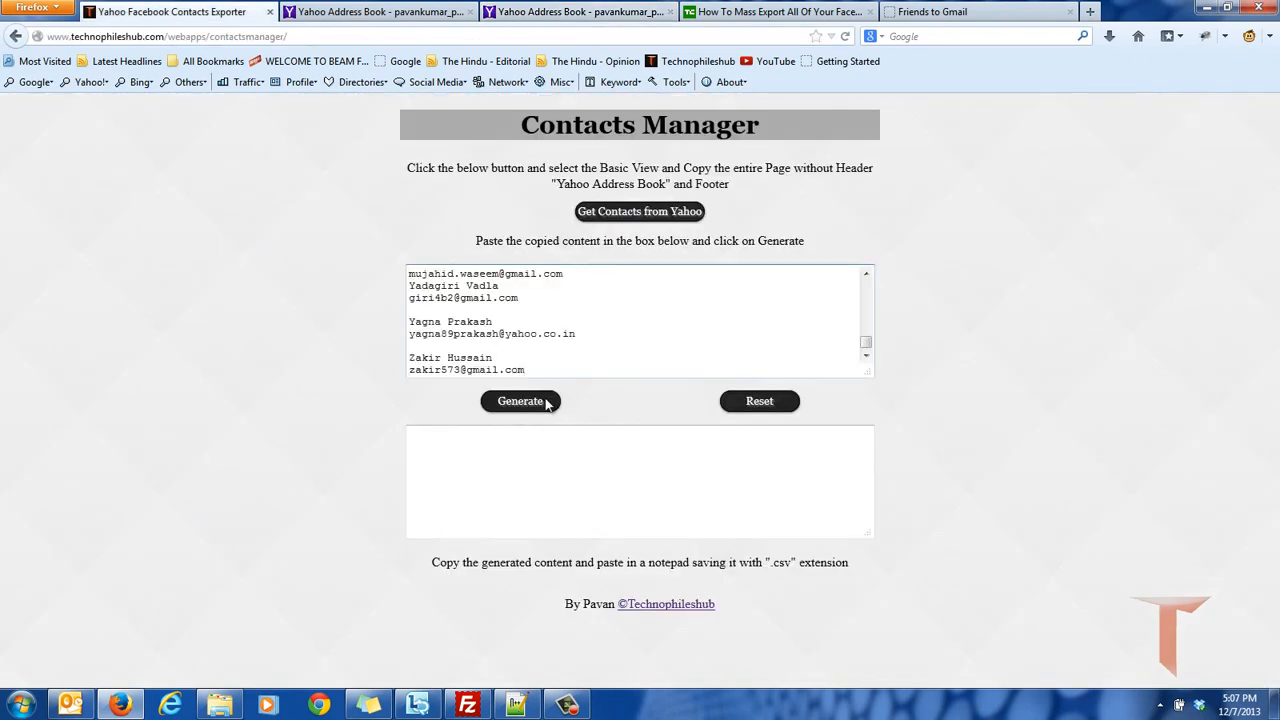
Generate the name,email lines and save them from Notepad as emails.csv on the Desktop.
click(520, 400)
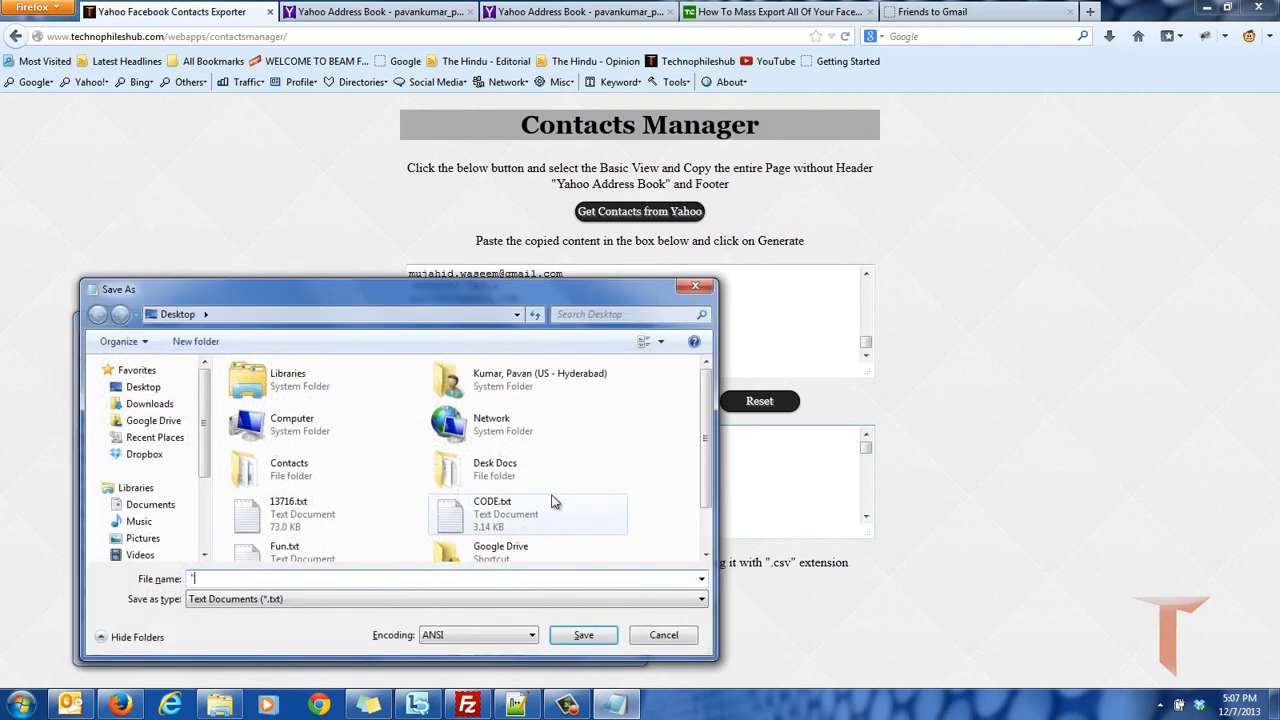
text(conta)
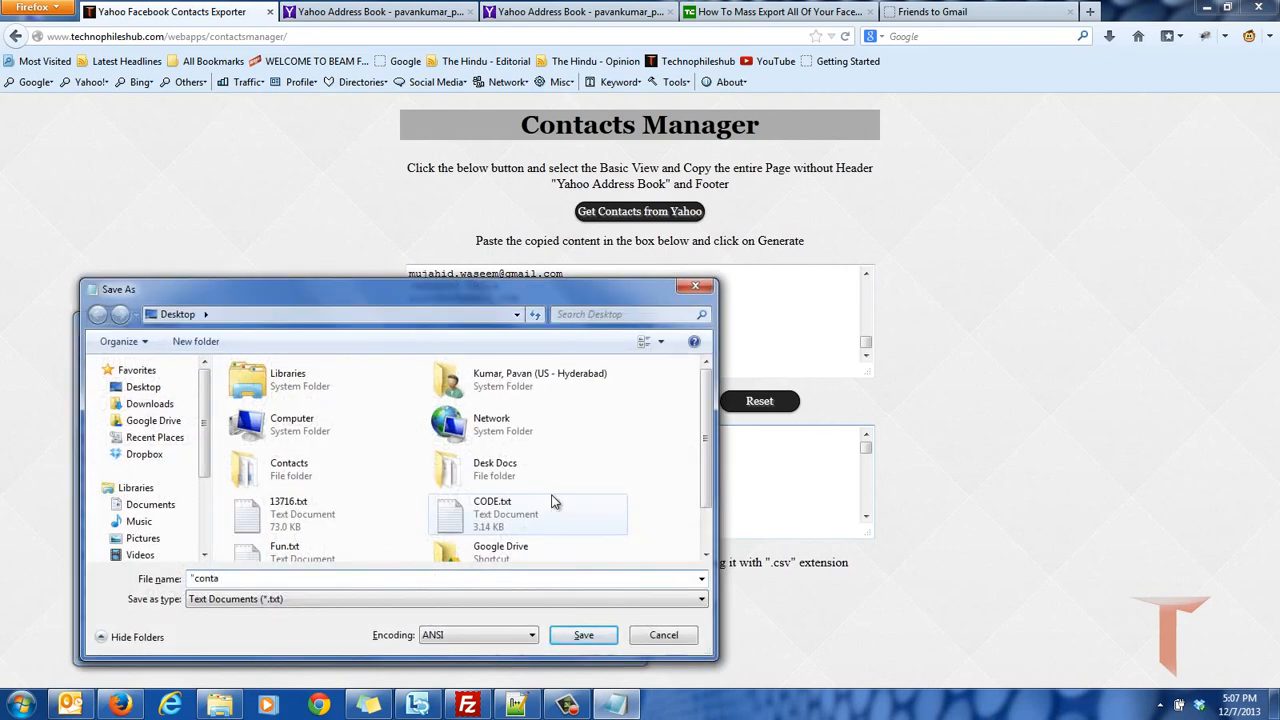
text(emails.csv")
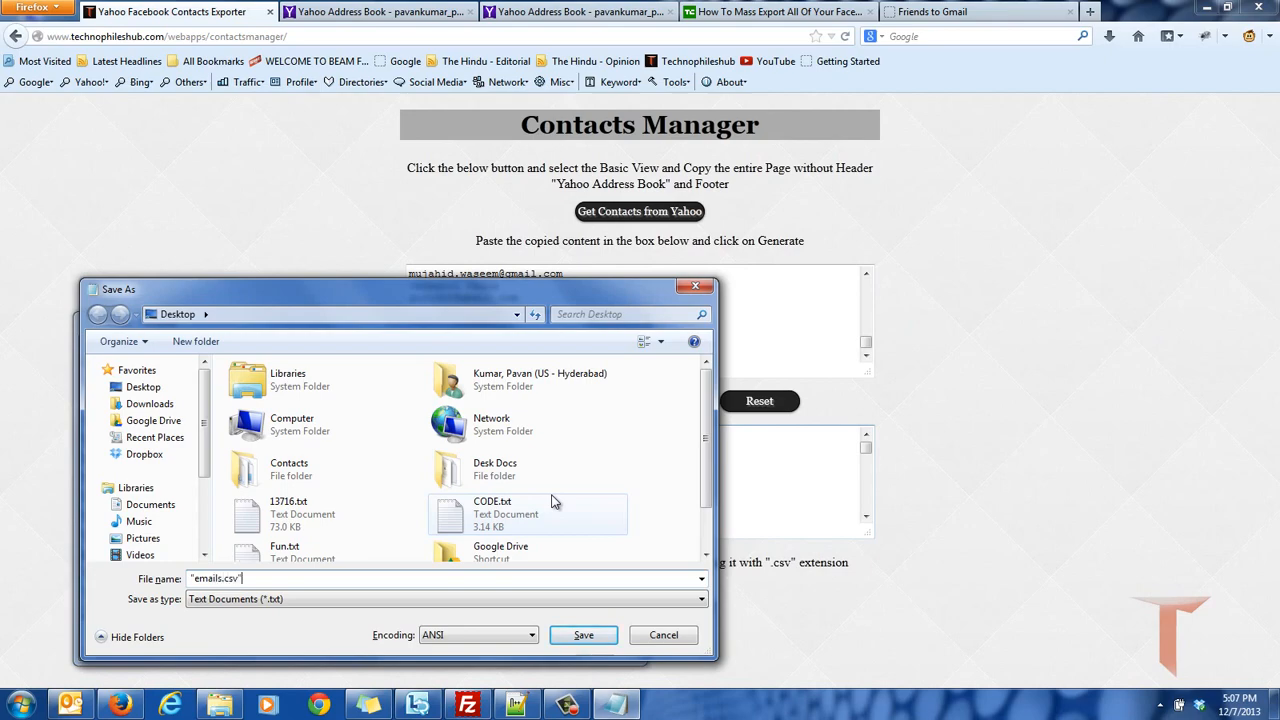
click(584, 634)
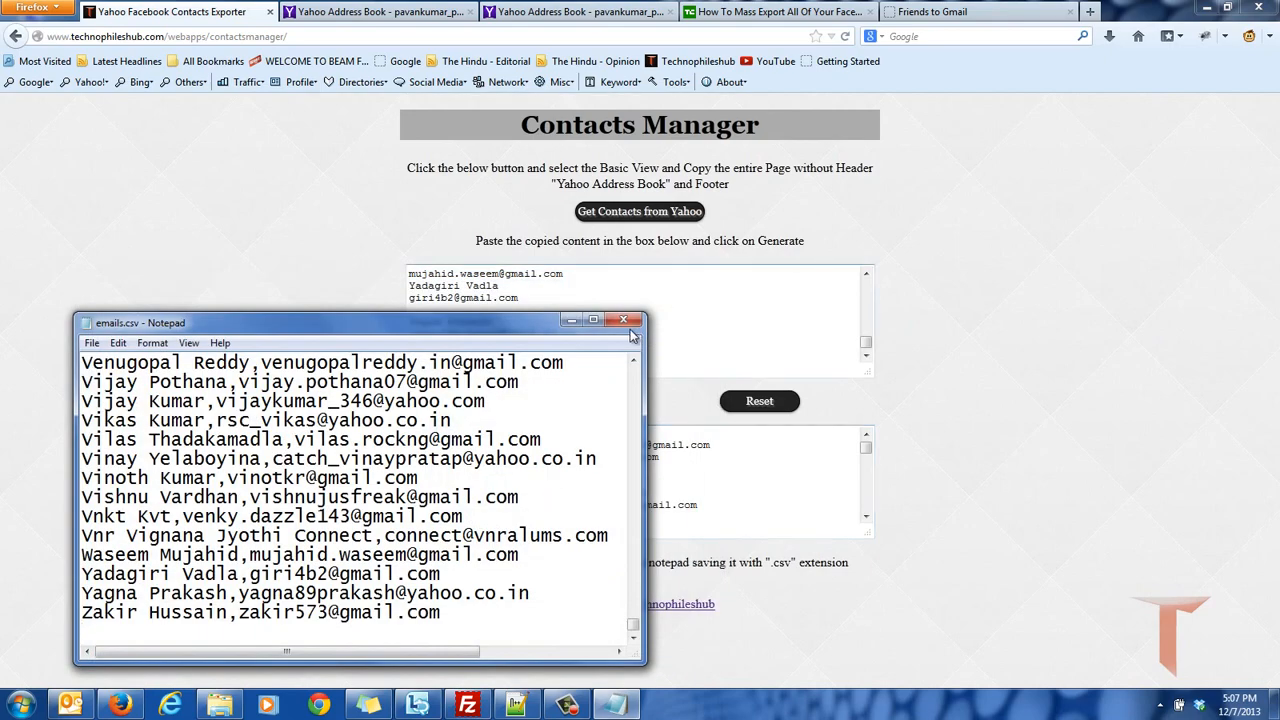
Close the emails.csv Notepad window, leaving the file on the desktop.
click(624, 318)
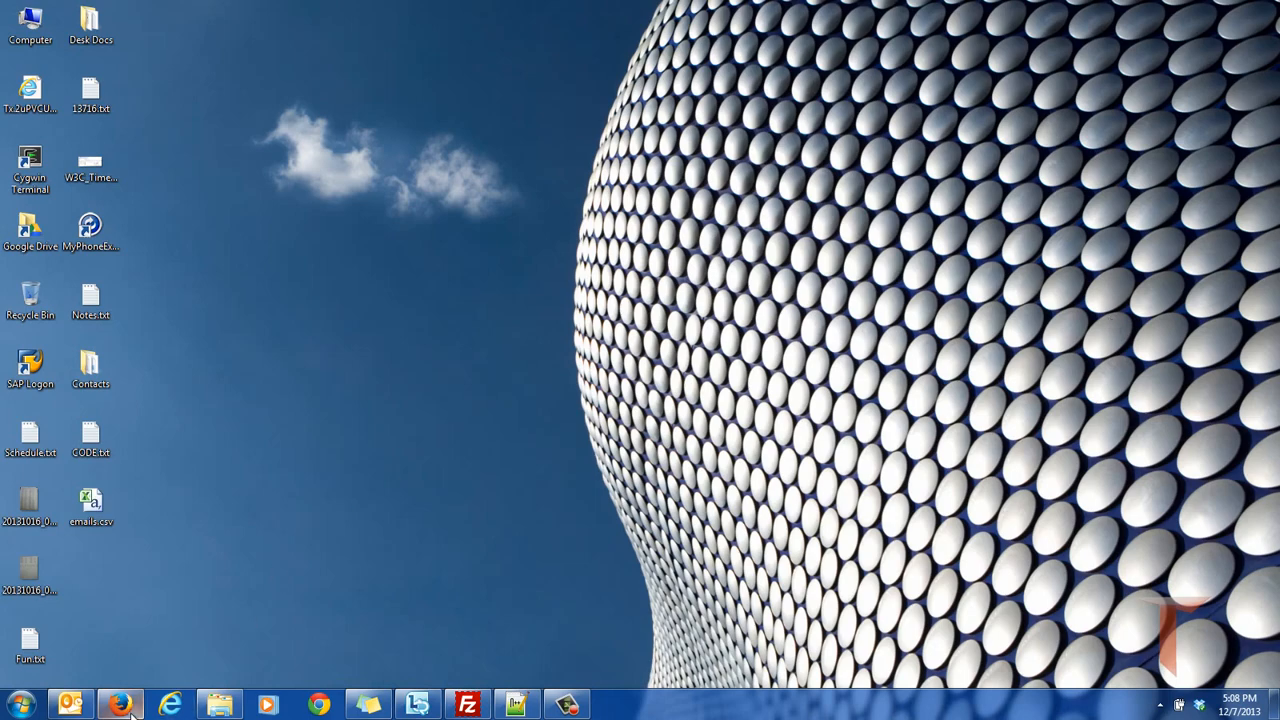
Restore Firefox from the taskbar showing the Friends to Gmail page.
click(128, 700)
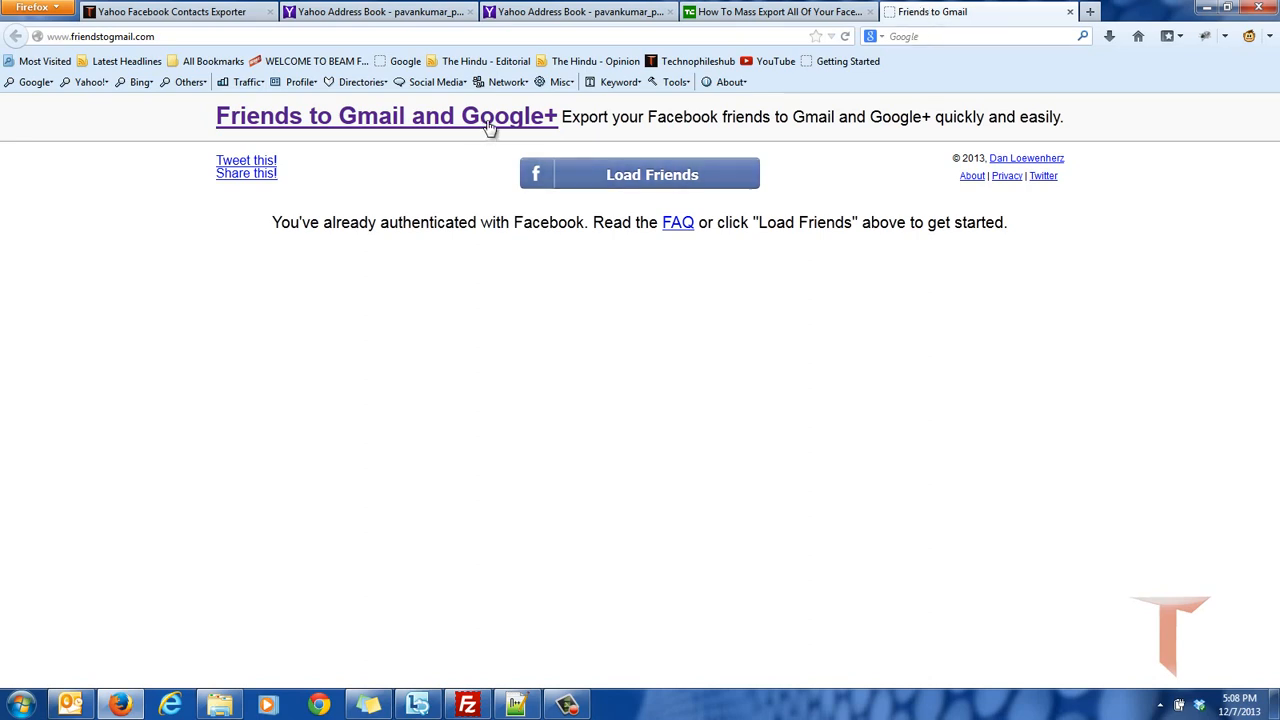
Load the Facebook friends' details and save them as details.csv, accepting the Unicode warning.
click(640, 172)
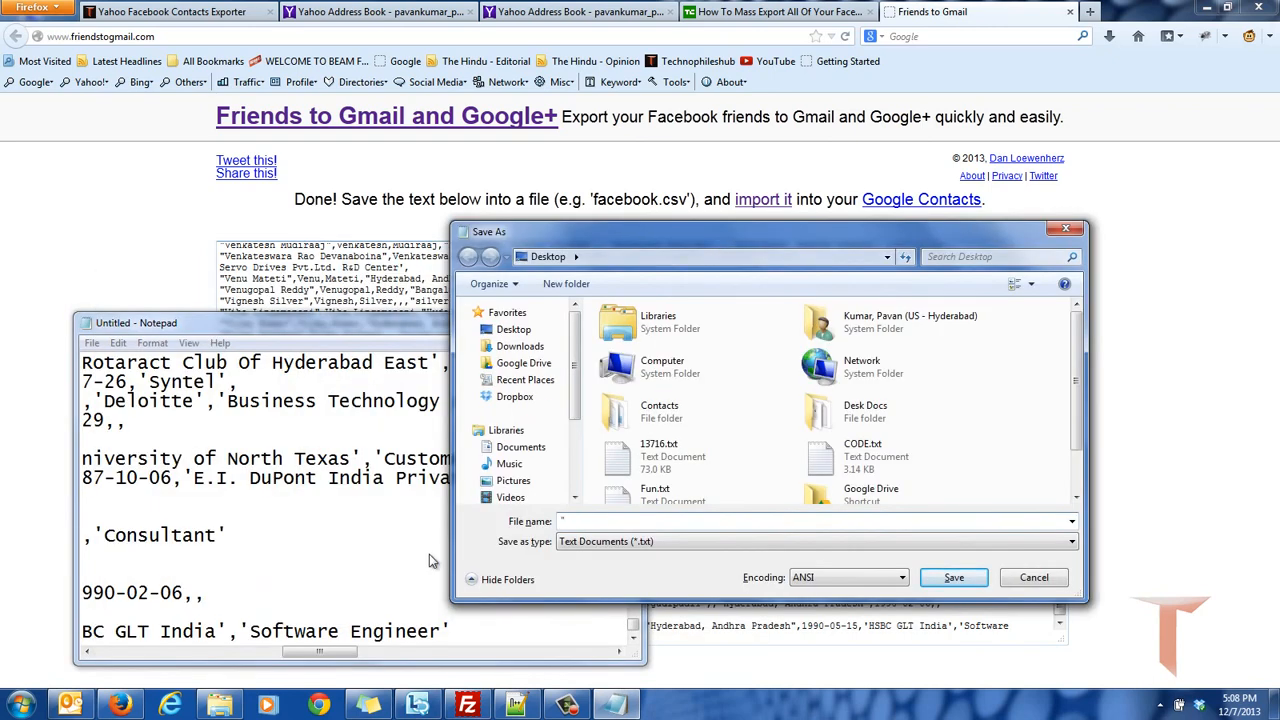
text(details.csv")
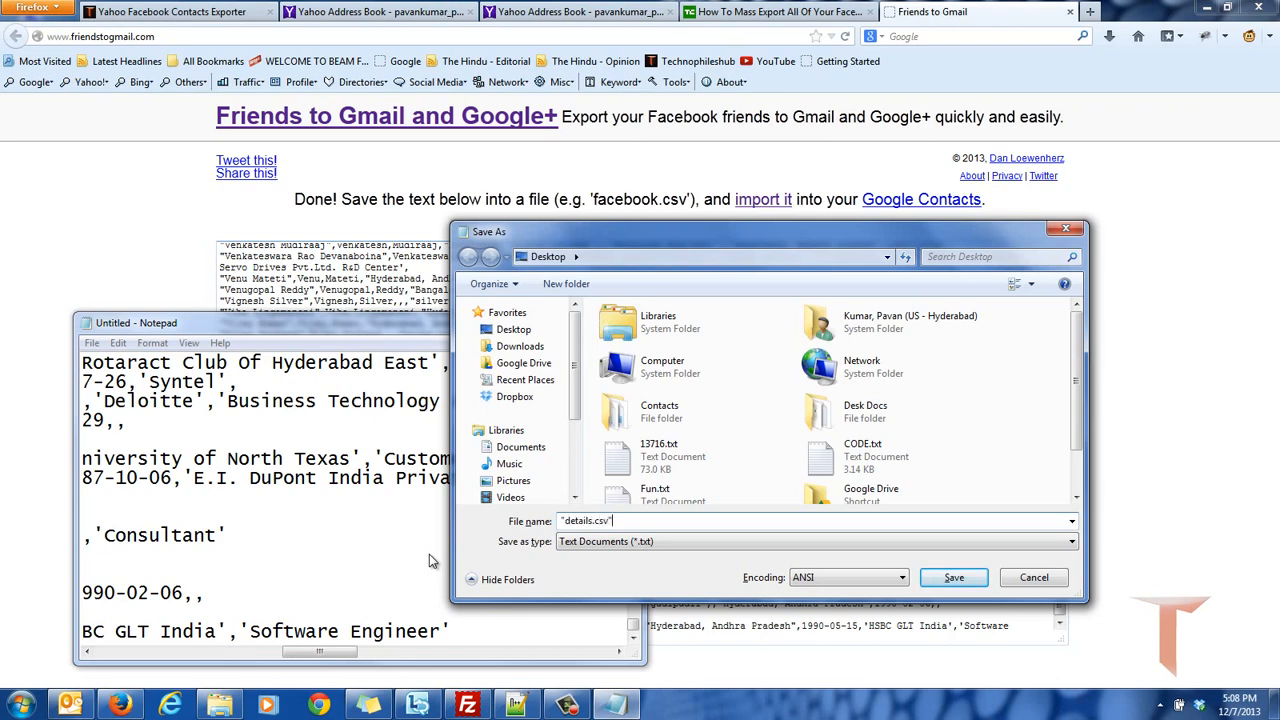
click(954, 576)
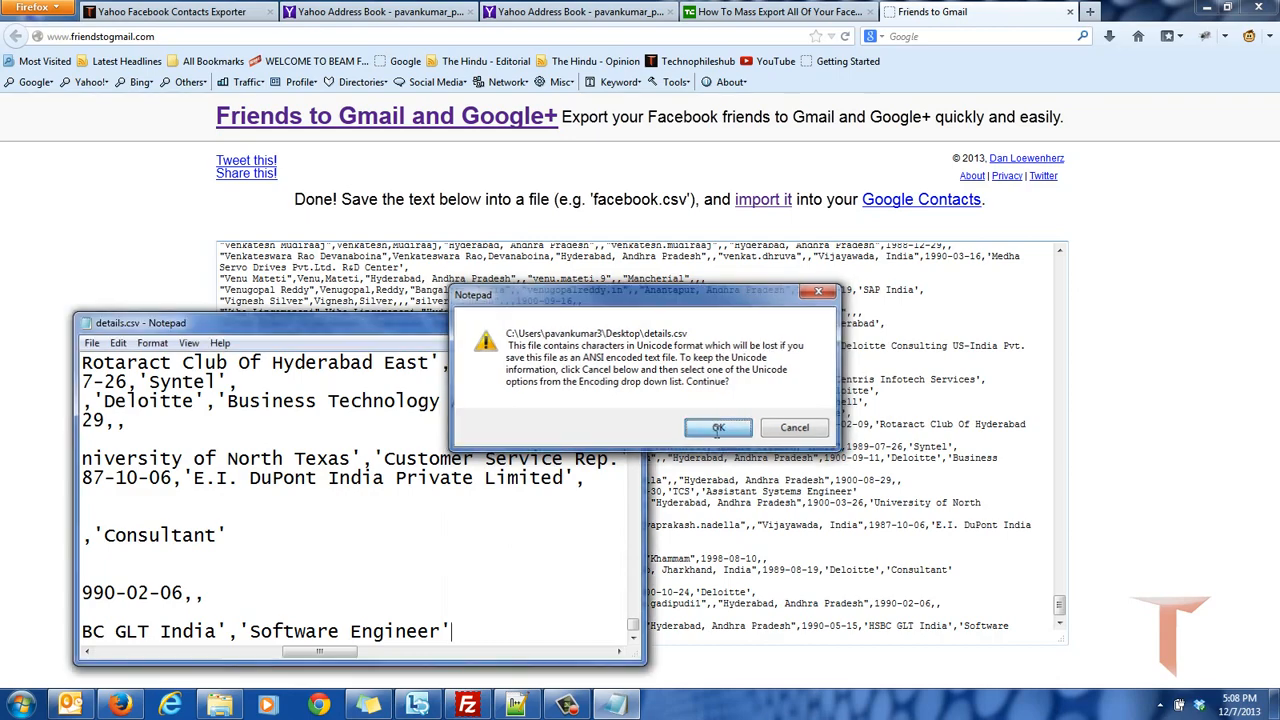
click(718, 428)
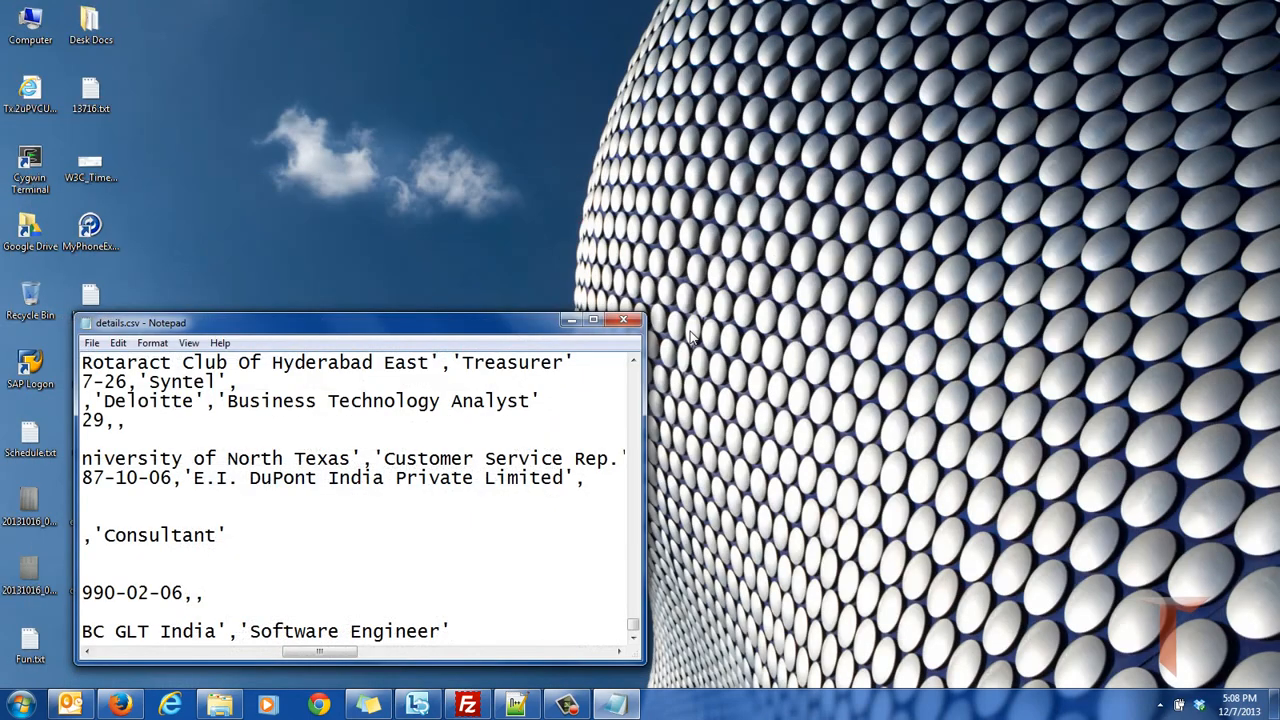
Close the details.csv Notepad window so the file can be opened in Excel.
click(624, 320)
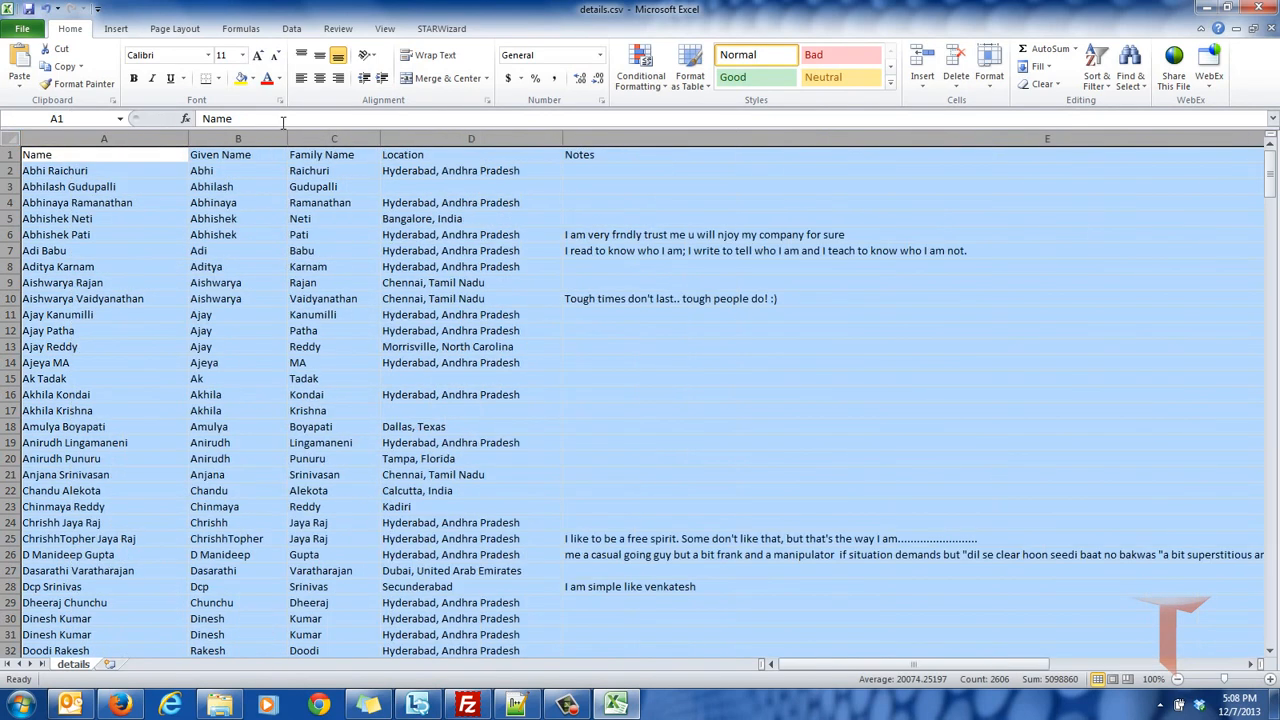
Review the name, Organization 1 - Name, location and notes columns, then close Excel.
click(472, 154)
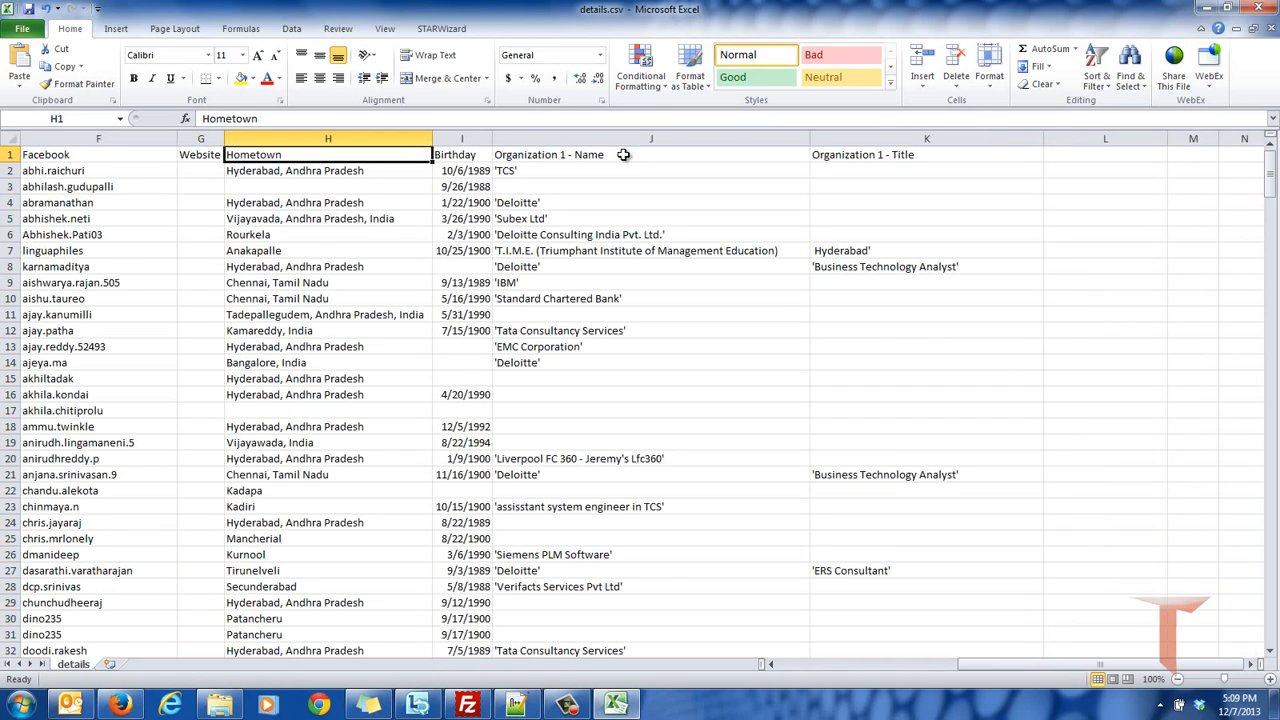
click(624, 154)
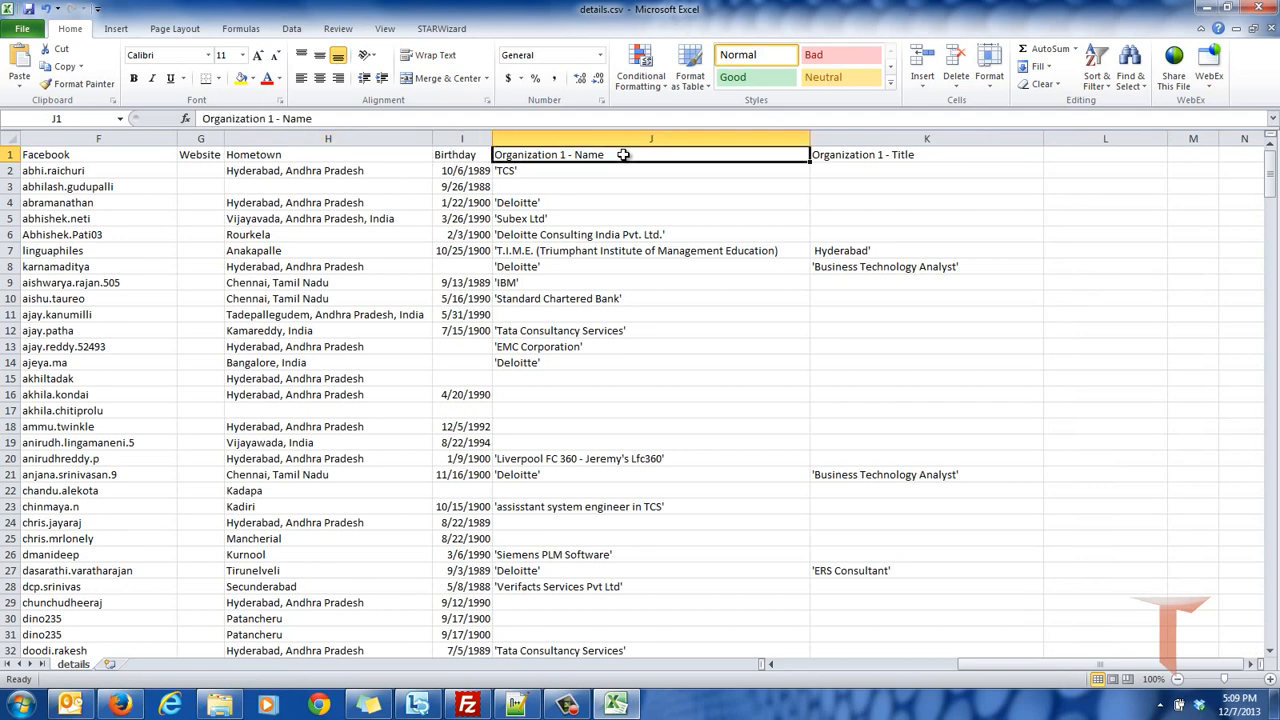
click(926, 154)
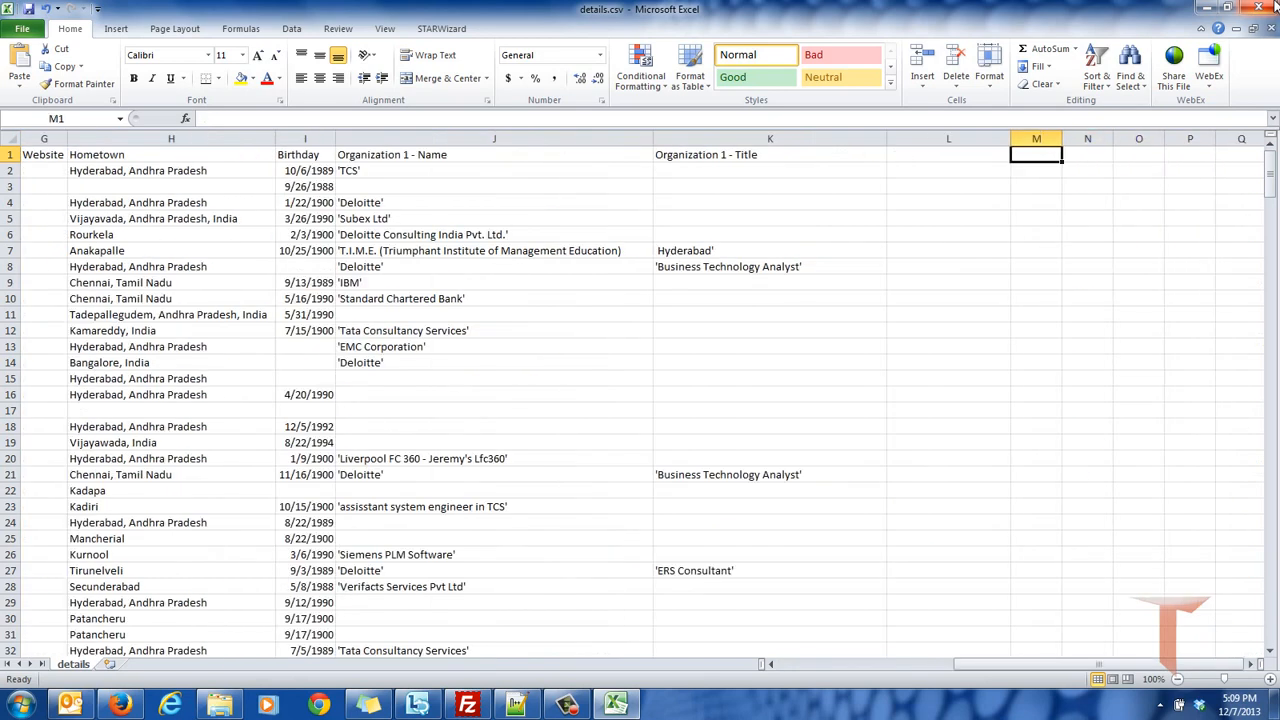
click(948, 154)
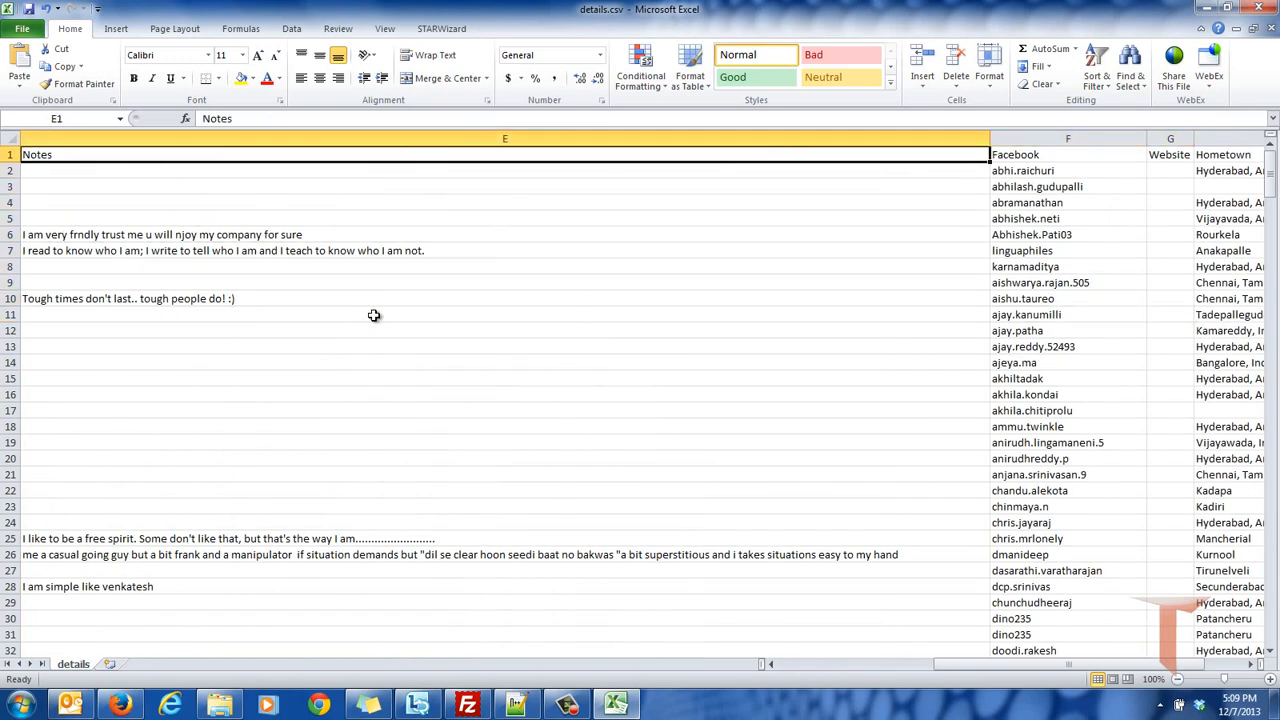
click(1068, 154)
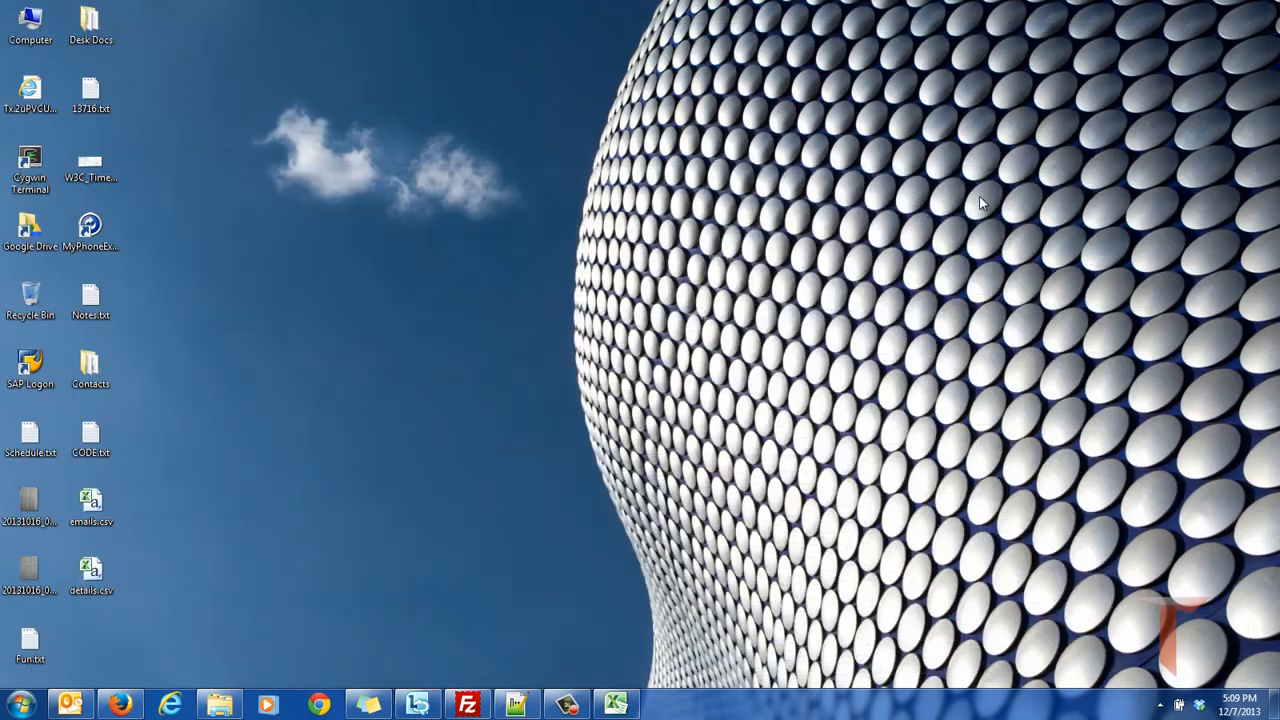
mouse_move(852, 282)
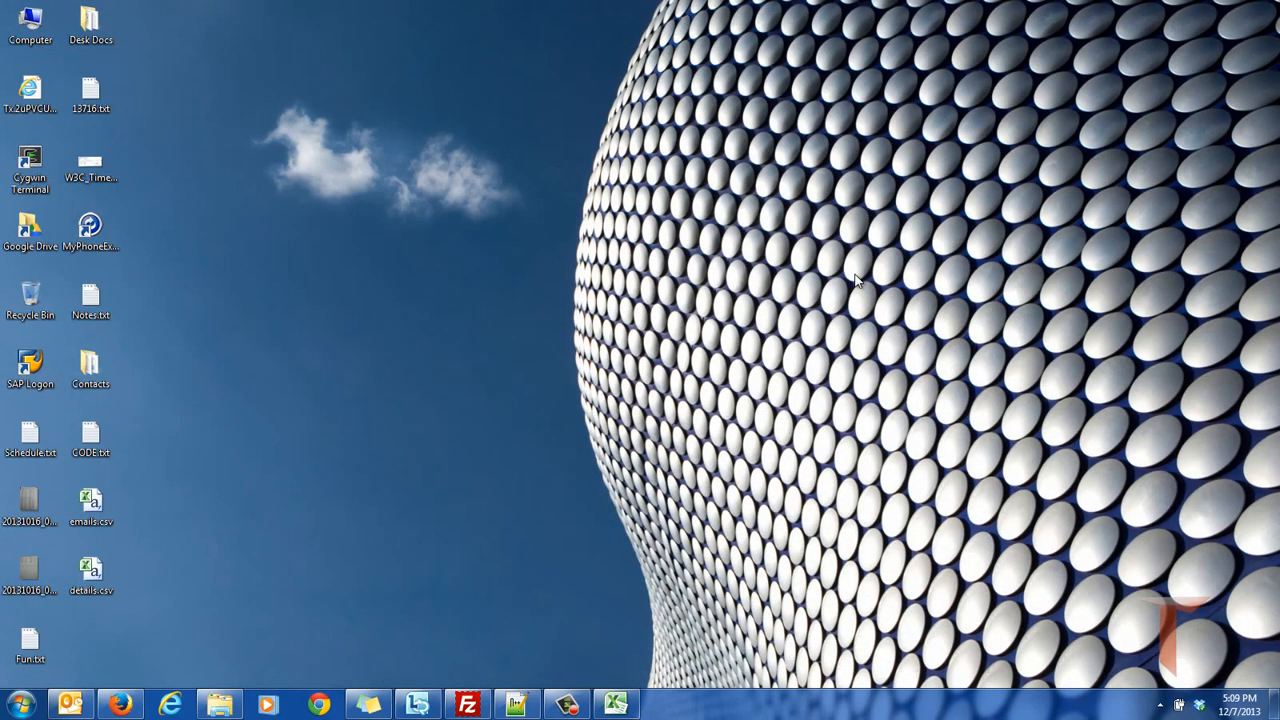